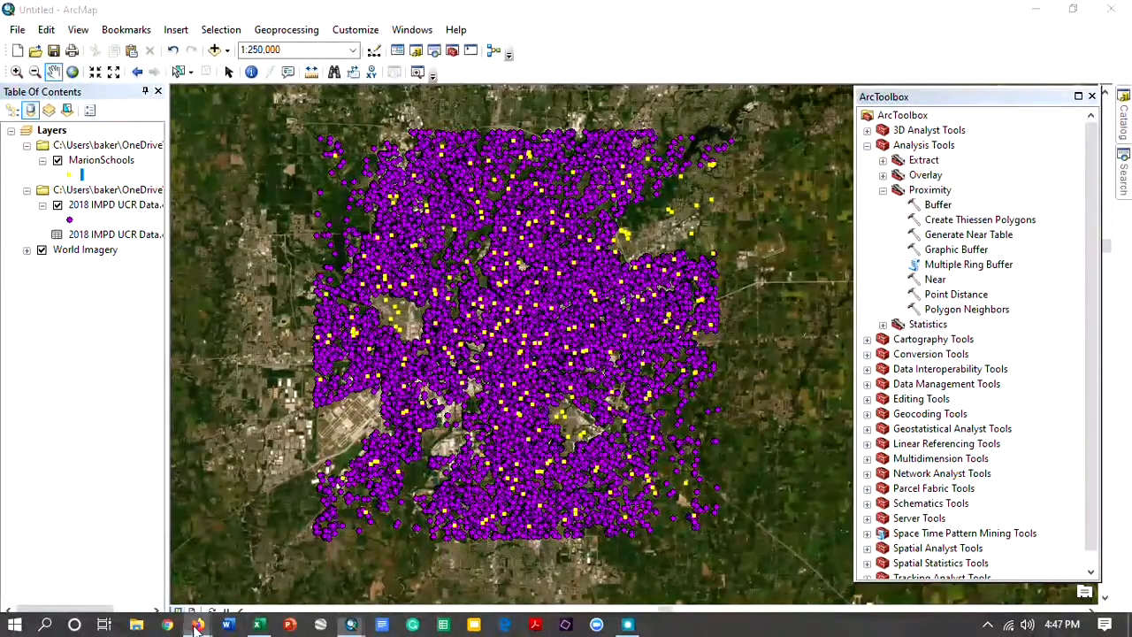
Step: Browse the IMPD UCR 2018 Data page and its 47,464-record table, then return to the map
{"action": "left_click", "coordinate": [198, 626]}
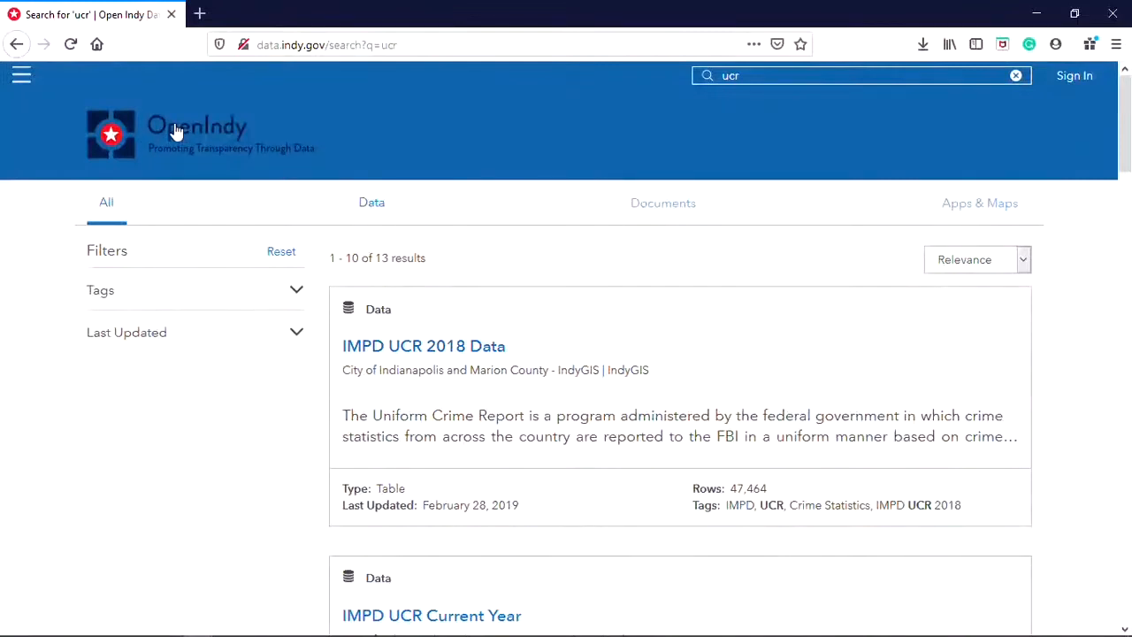
{"action": "mouse_move", "coordinate": [410, 305]}
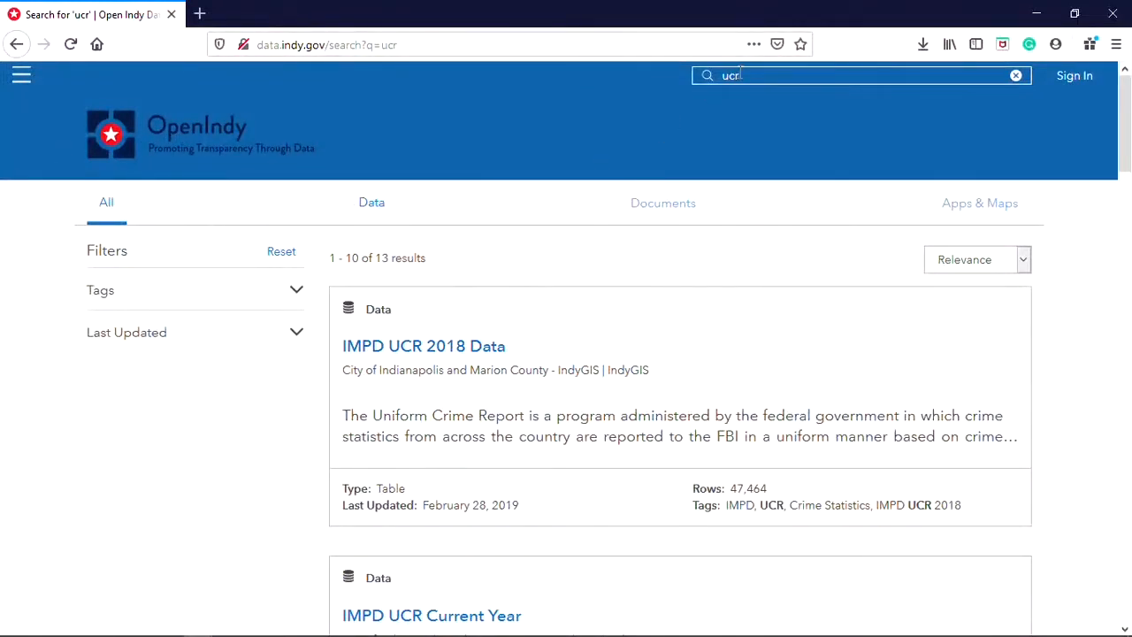
{"action": "scroll", "scroll_direction": "down", "scroll_amount": 3}
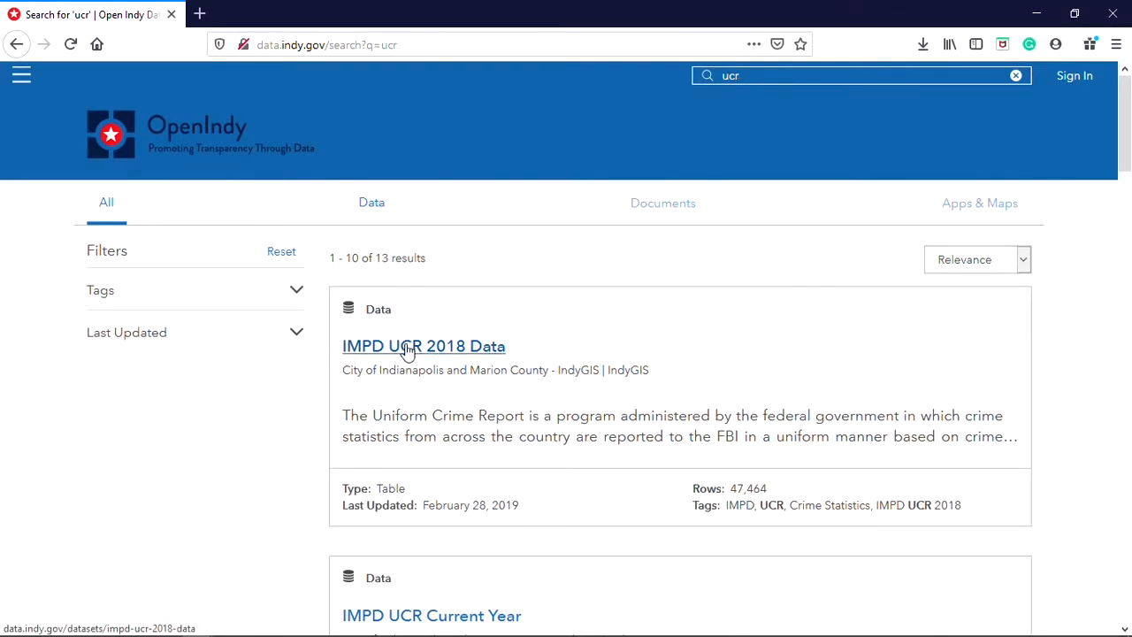
{"action": "left_click", "coordinate": [425, 345]}
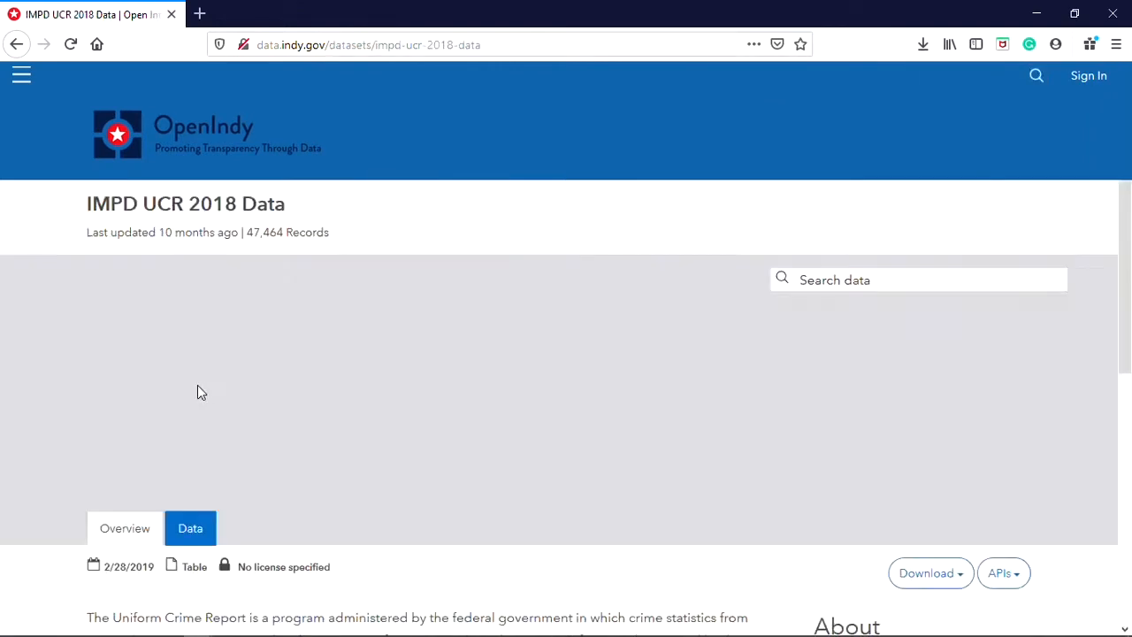
{"action": "scroll", "scroll_direction": "down", "scroll_amount": 3}
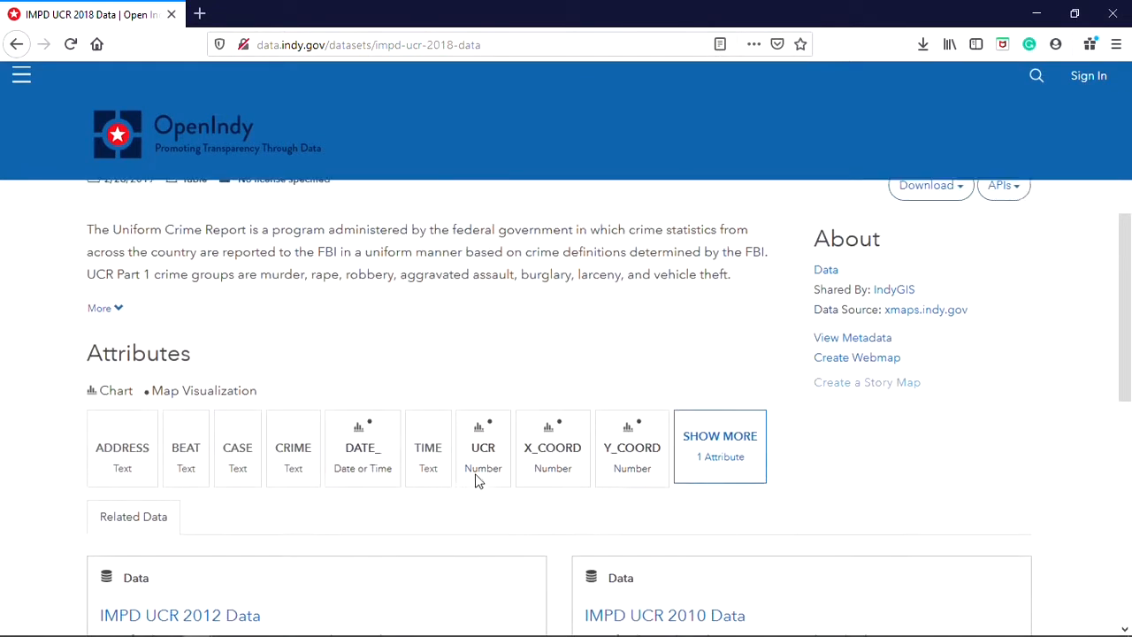
{"action": "scroll", "scroll_direction": "down", "scroll_amount": 3}
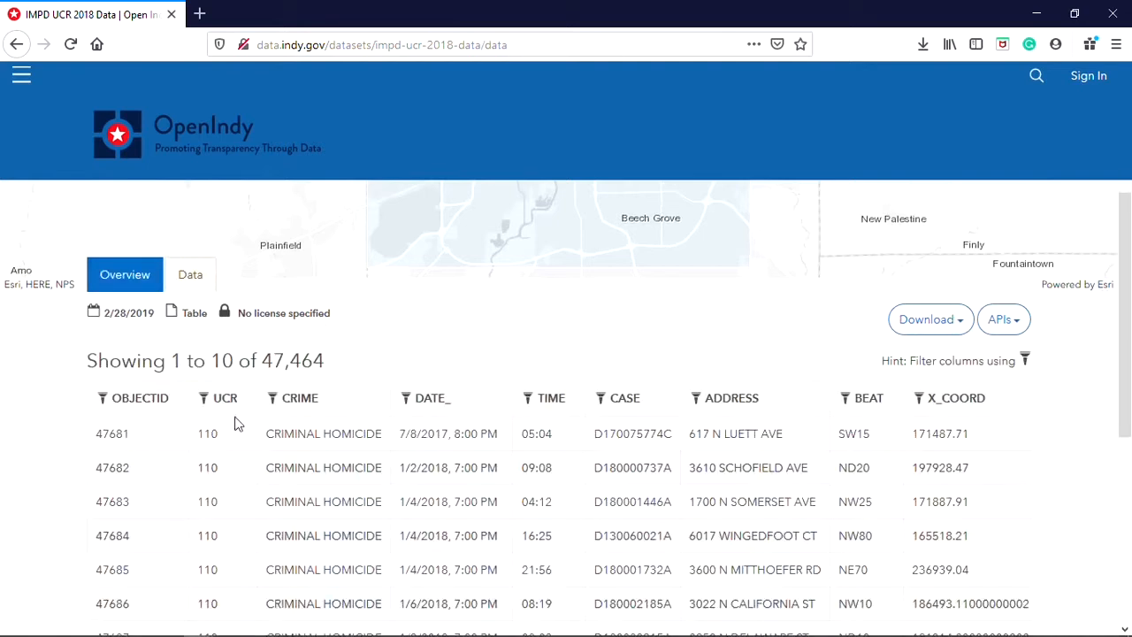
{"action": "scroll", "scroll_direction": "down", "scroll_amount": 3}
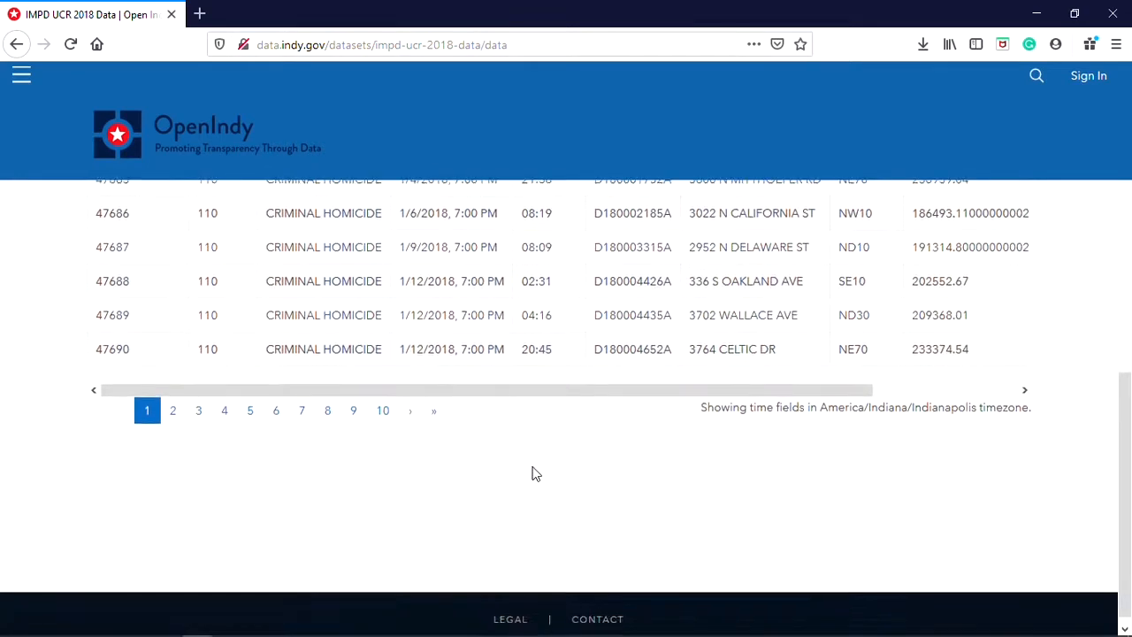
{"action": "scroll", "scroll_direction": "up", "scroll_amount": 3}
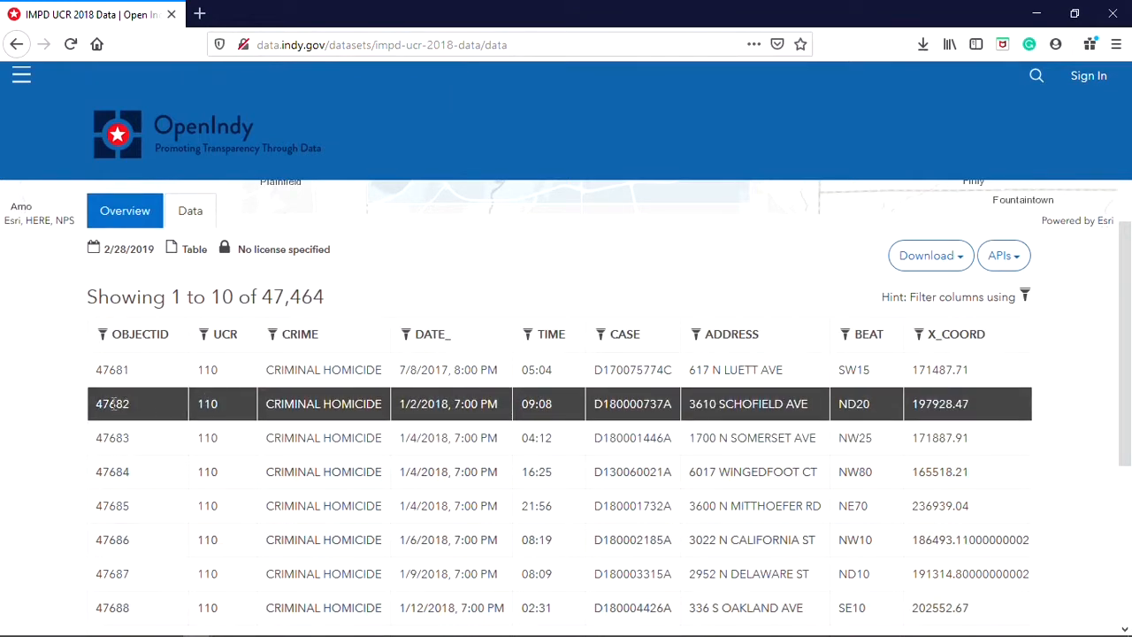
{"action": "left_click", "coordinate": [324, 471]}
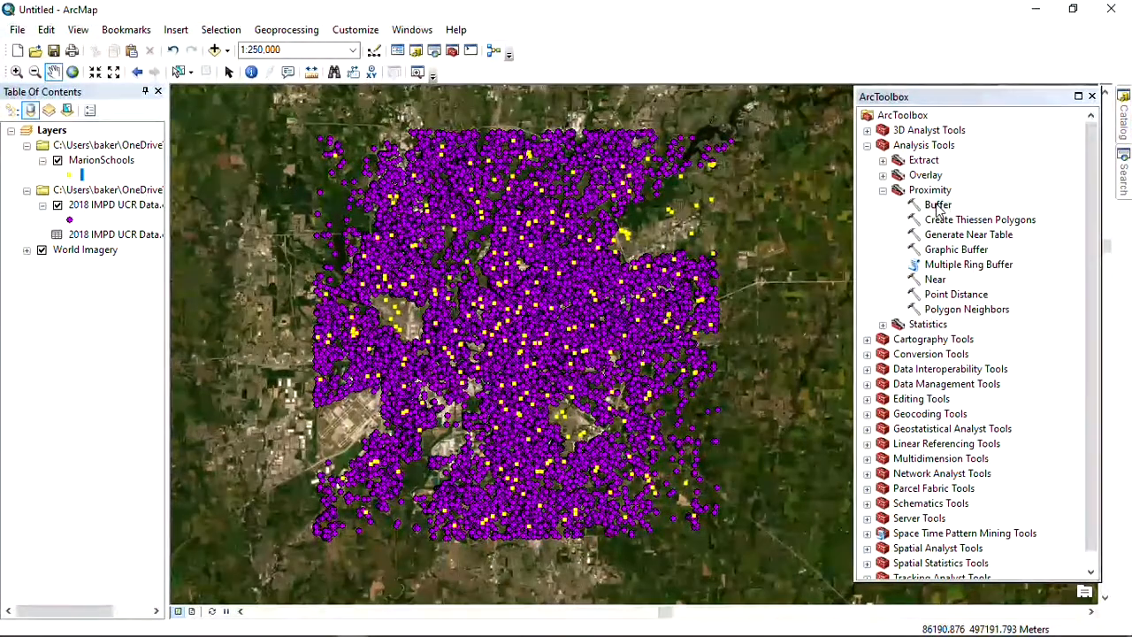
Step: Buffer the MarionSchools layer by 0.5 miles to create MarionSchools_Buffer
{"action": "double_click", "coordinate": [938, 206]}
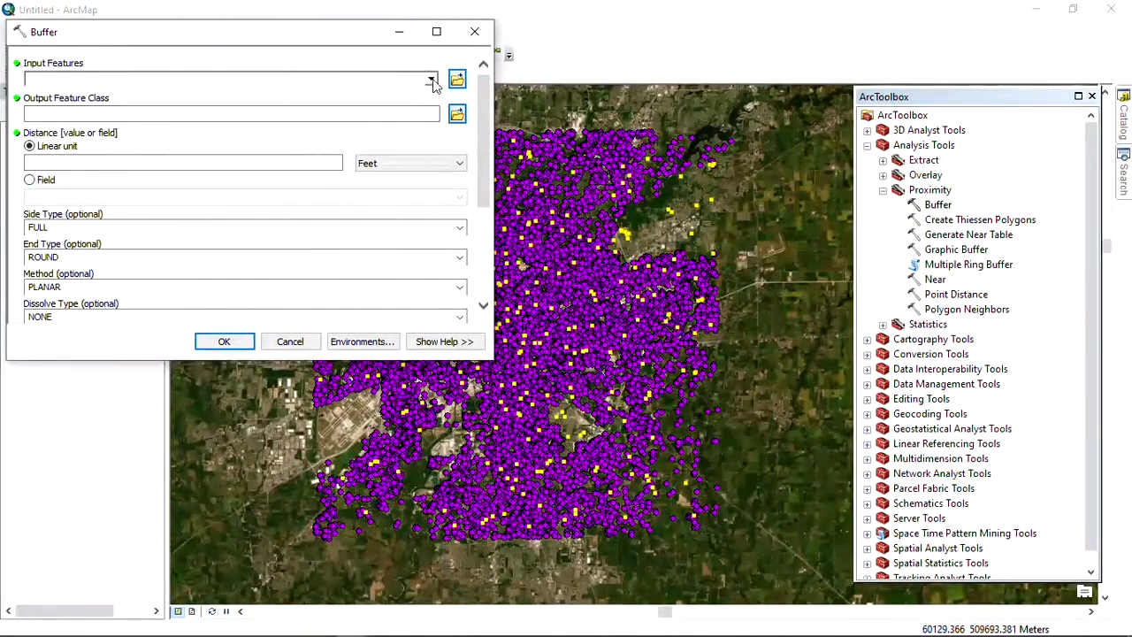
{"action": "left_click", "coordinate": [432, 78]}
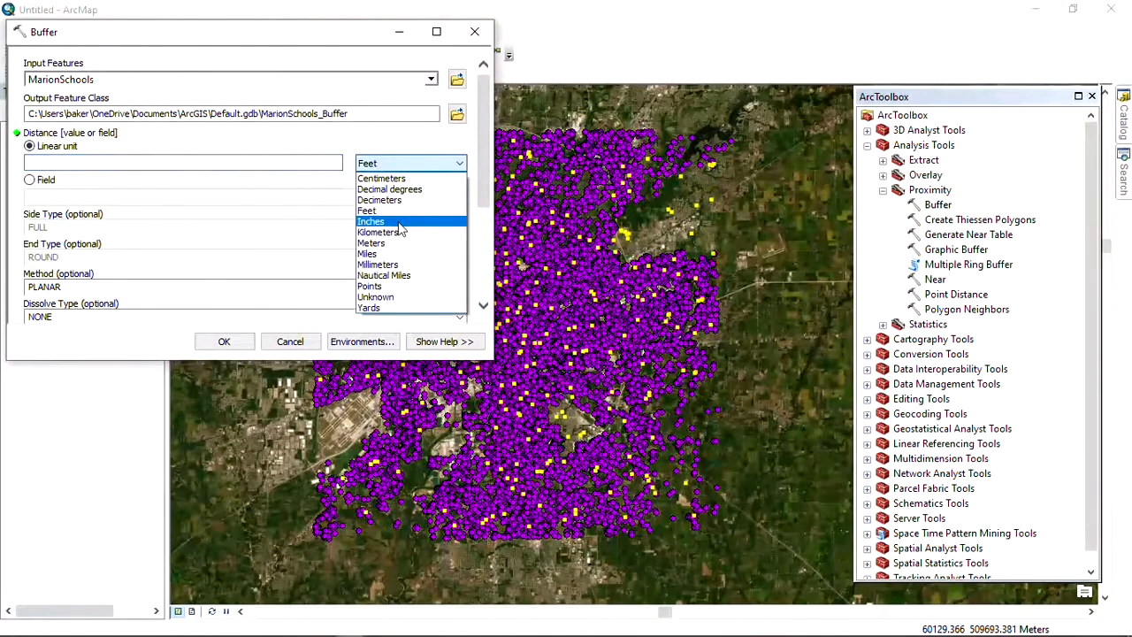
{"action": "left_click", "coordinate": [367, 255]}
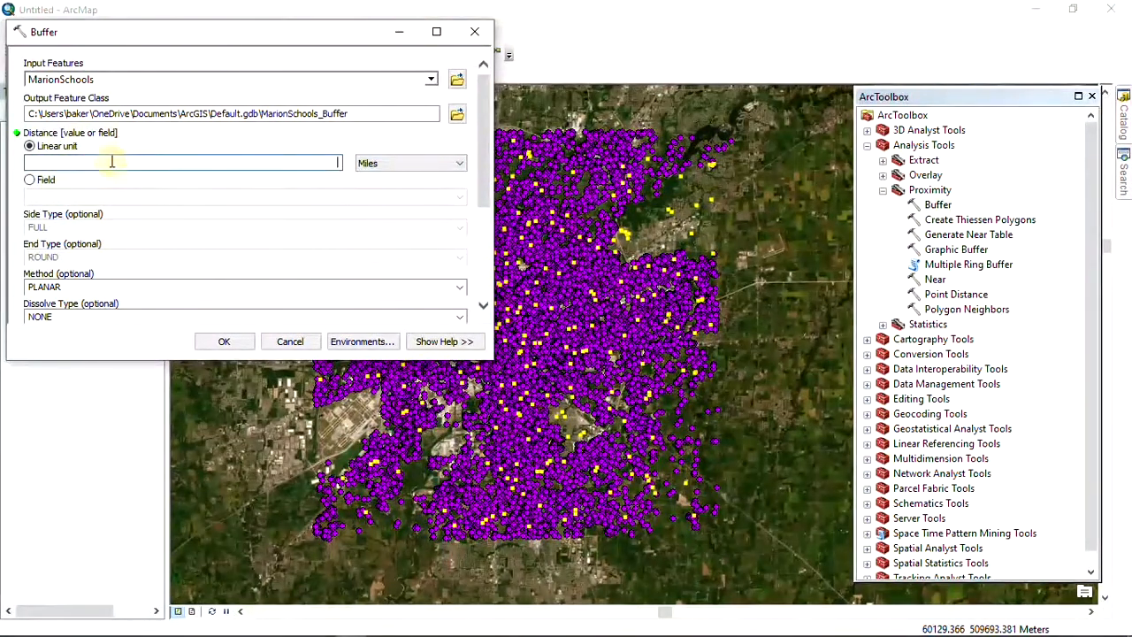
{"action": "type", "text": "0."}
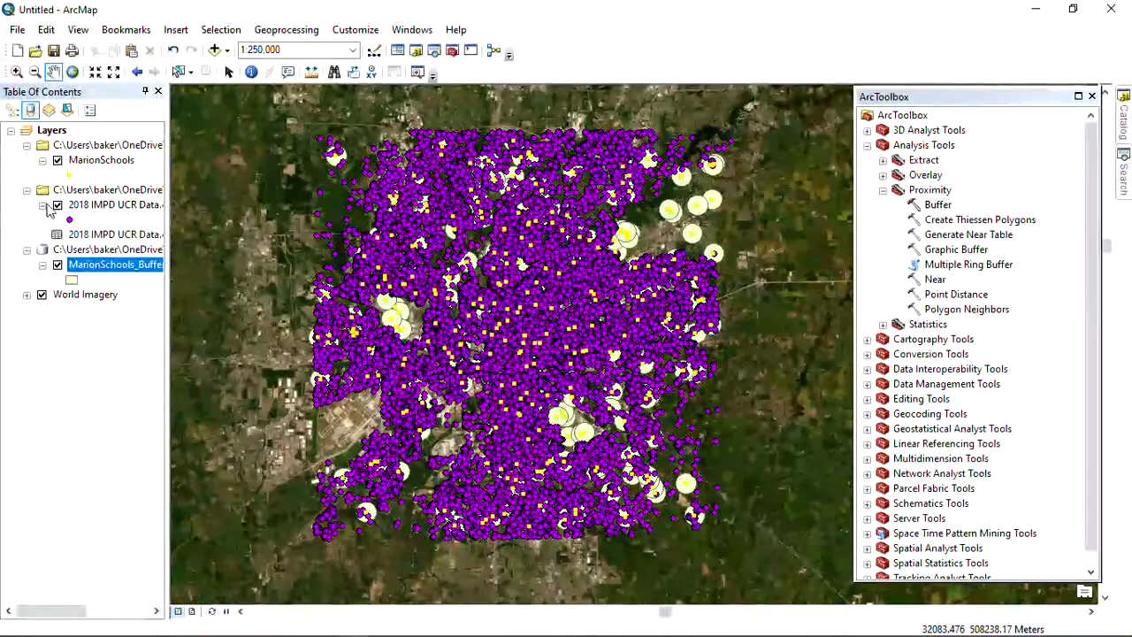
Step: Reach the Join Data settings for the MarionSchools_Buffer layer from its context menu
{"action": "left_click", "coordinate": [57, 206]}
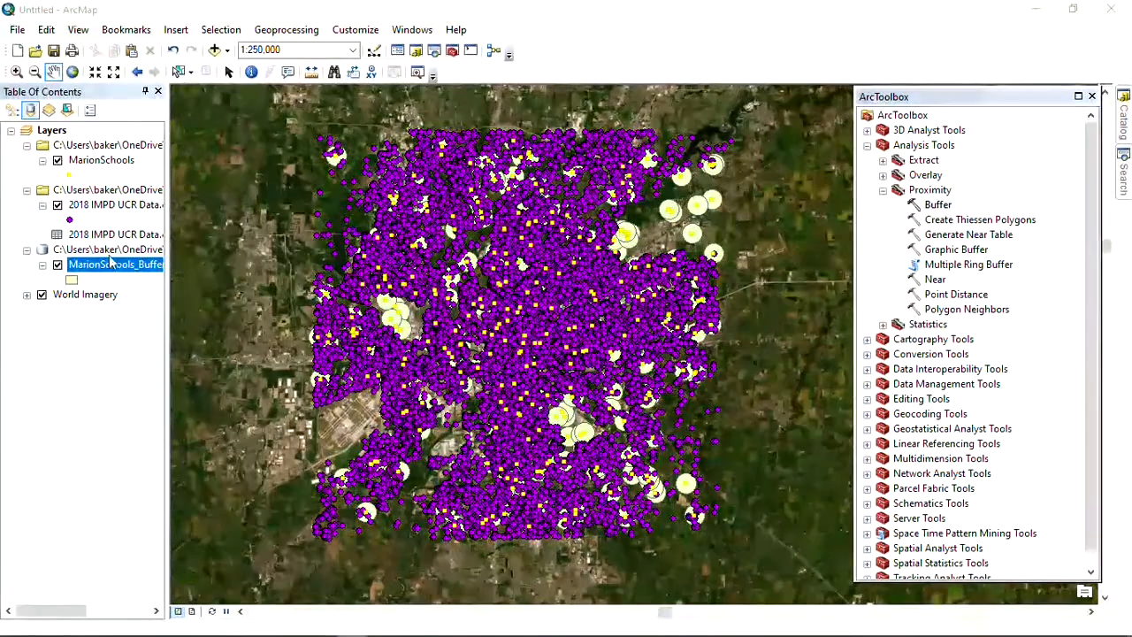
{"action": "right_click", "coordinate": [115, 265]}
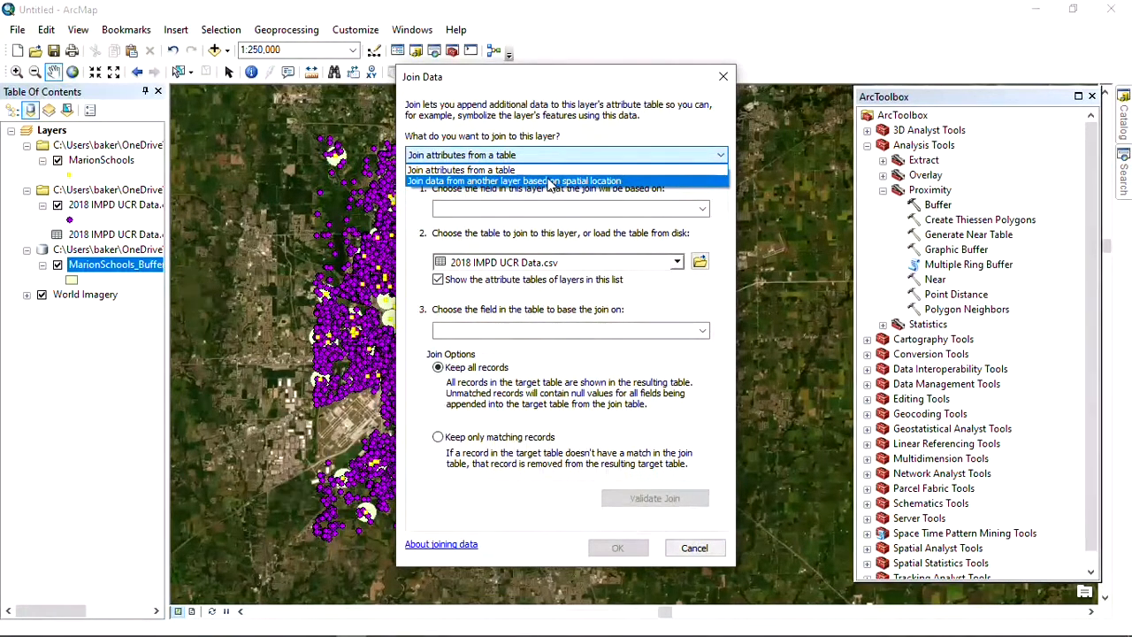
Step: Join the 2018 IMPD UCR Data.csv Events by spatial location with summary counts, producing Join_Output_2
{"action": "left_click", "coordinate": [514, 180]}
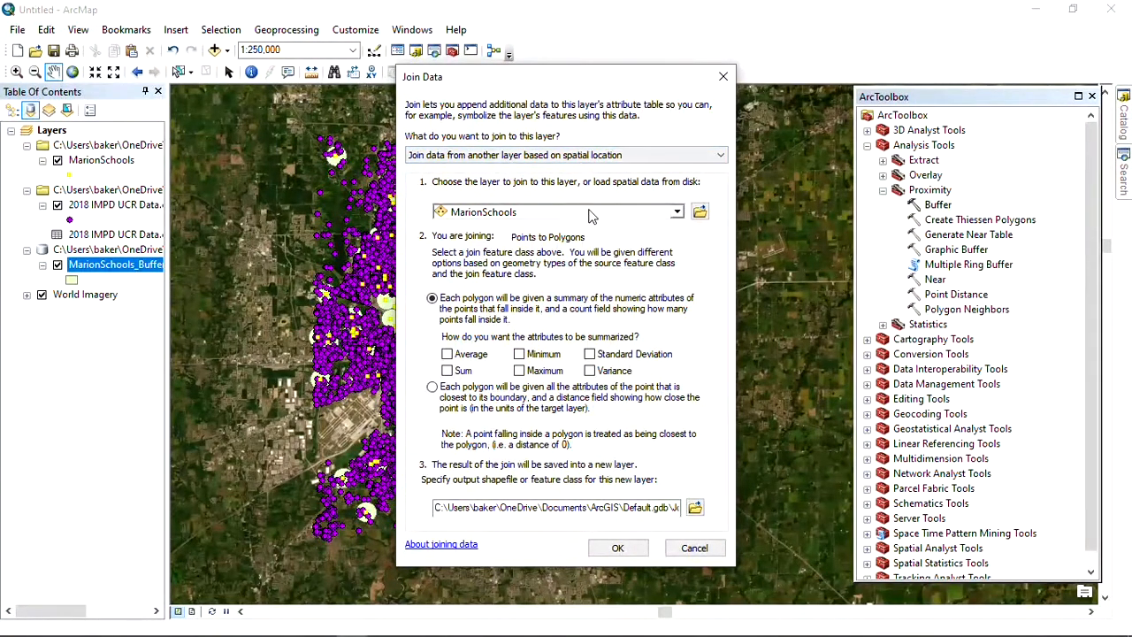
{"action": "left_click", "coordinate": [676, 212]}
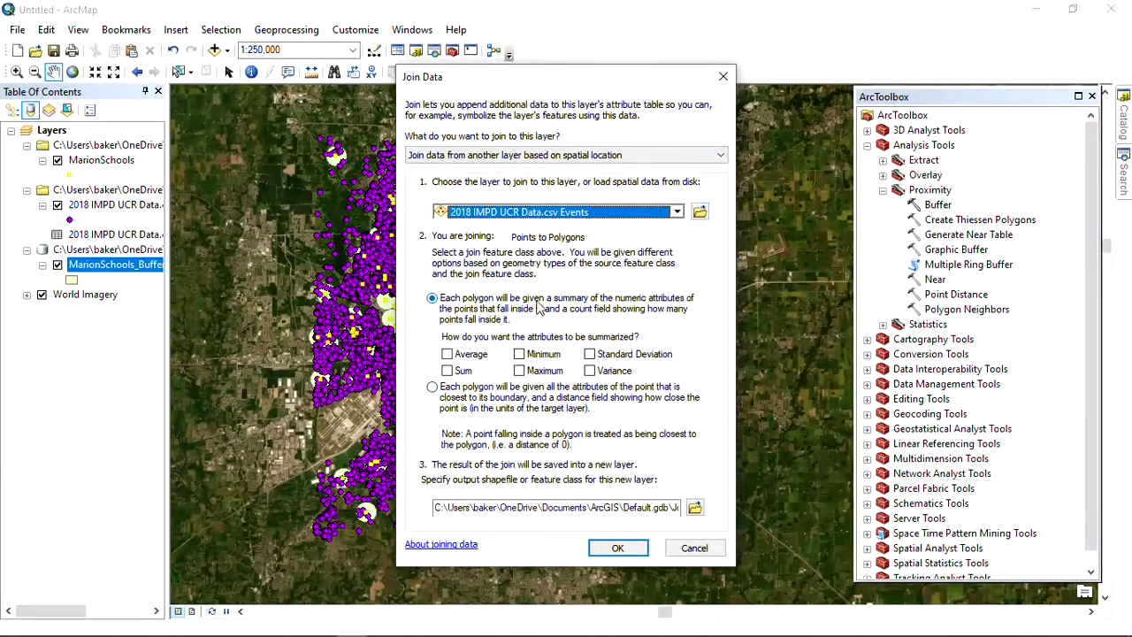
{"action": "mouse_move", "coordinate": [527, 421]}
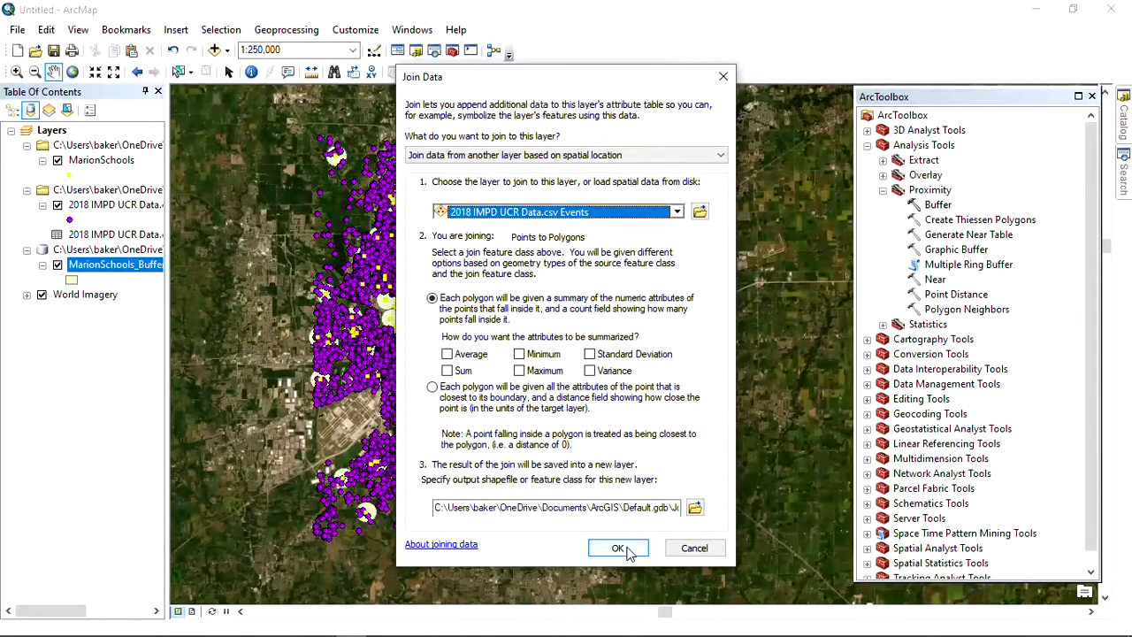
{"action": "left_click", "coordinate": [619, 549]}
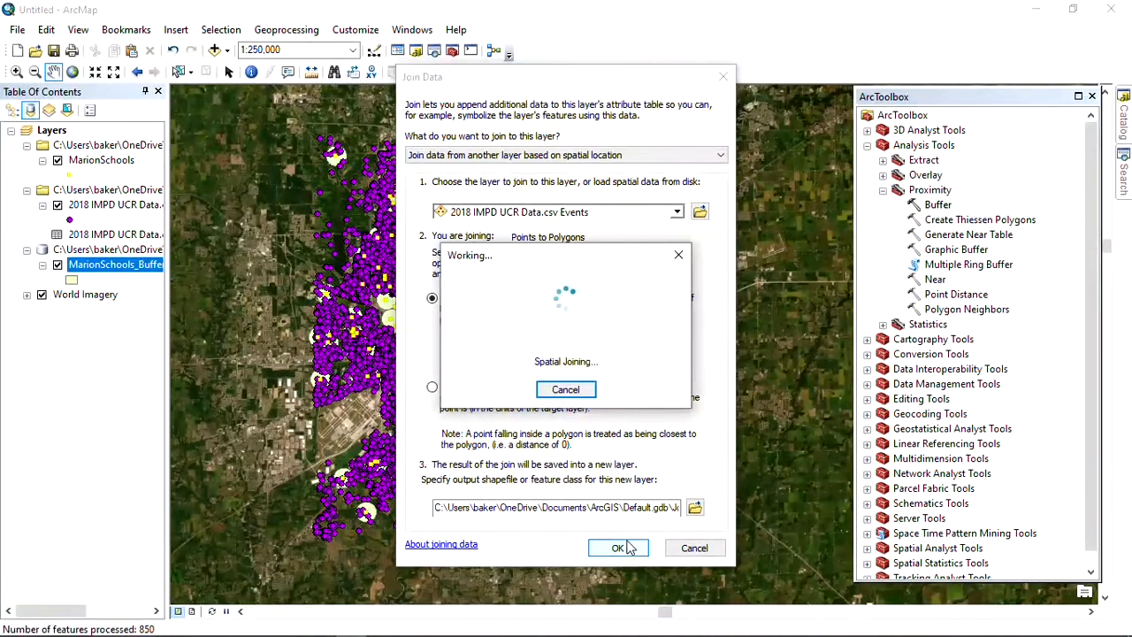
{"action": "left_click", "coordinate": [617, 549]}
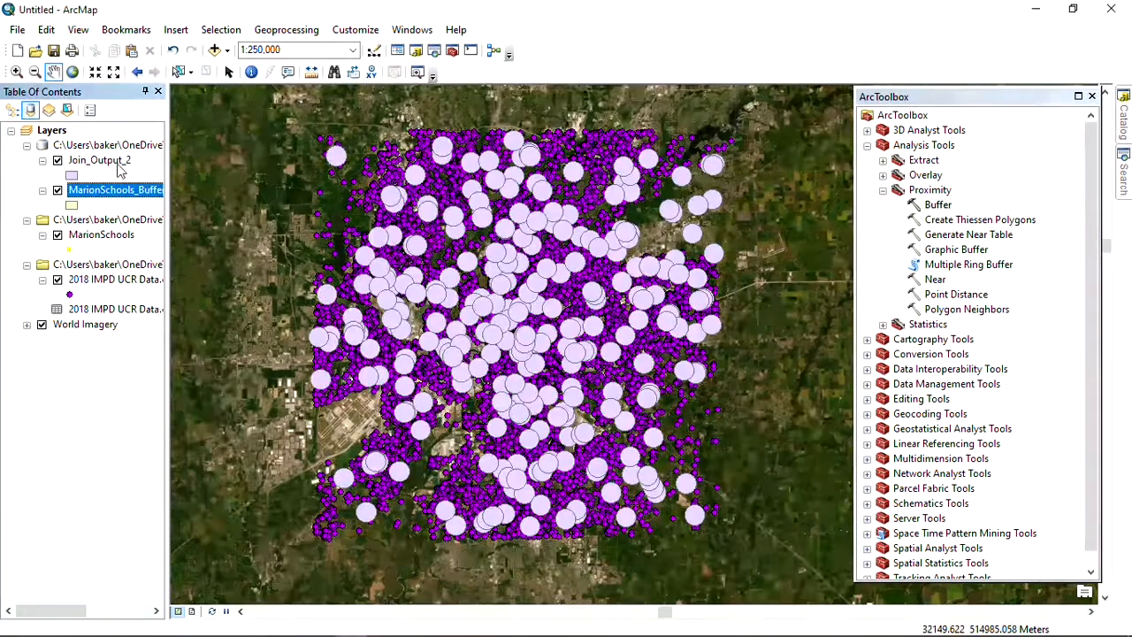
Step: Sort the Join_Output_2 attribute table by Count_ descending
{"action": "right_click", "coordinate": [99, 159]}
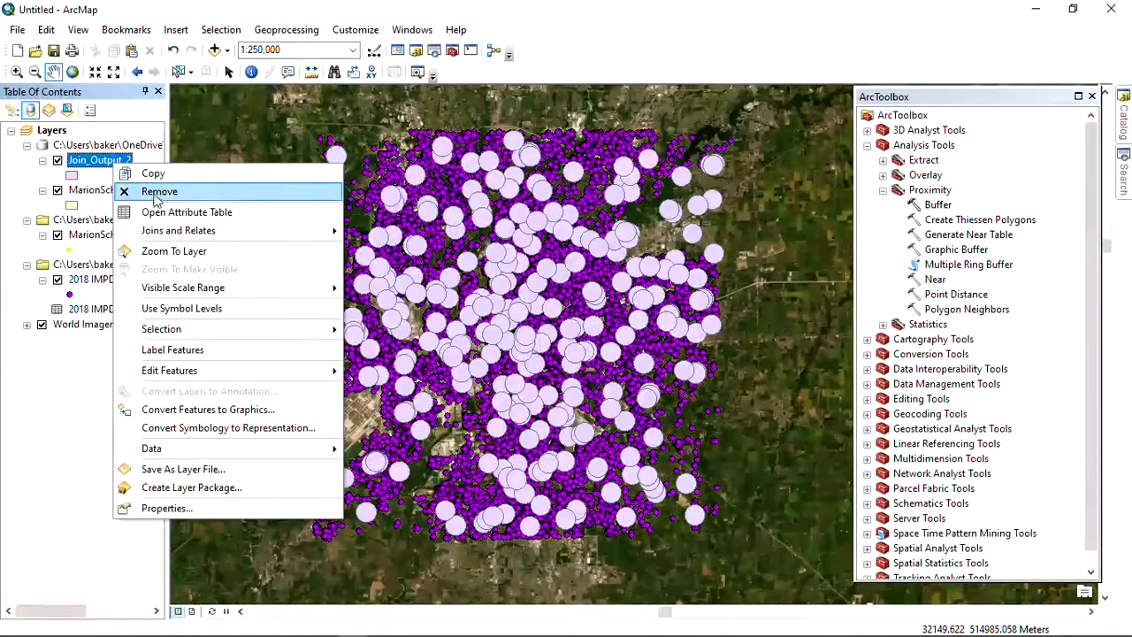
{"action": "left_click", "coordinate": [188, 212]}
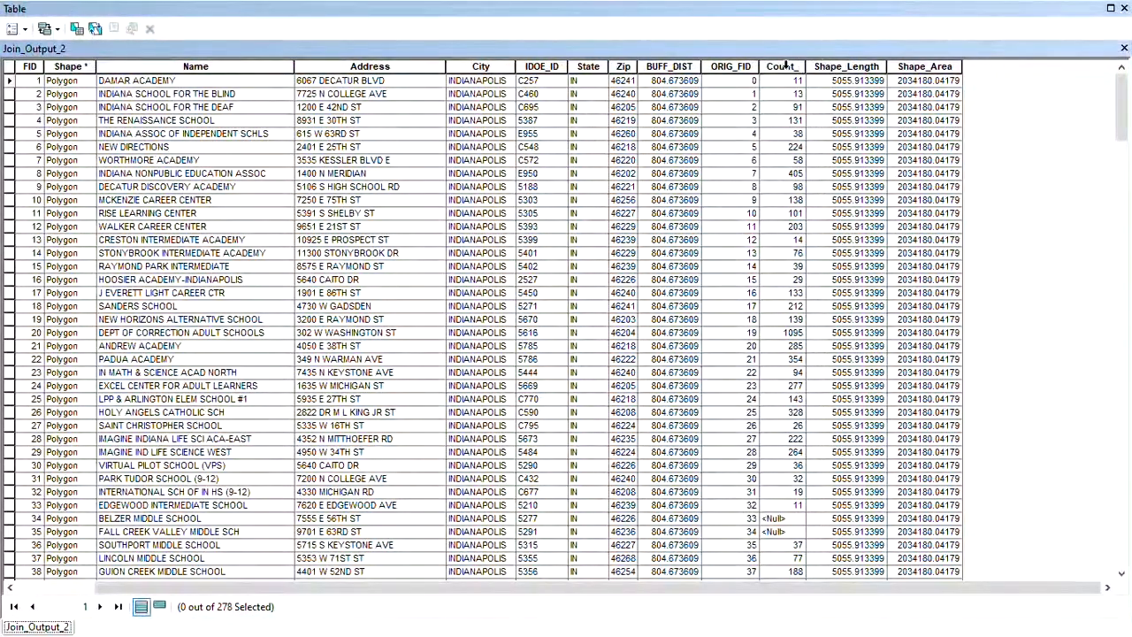
{"action": "right_click", "coordinate": [782, 67]}
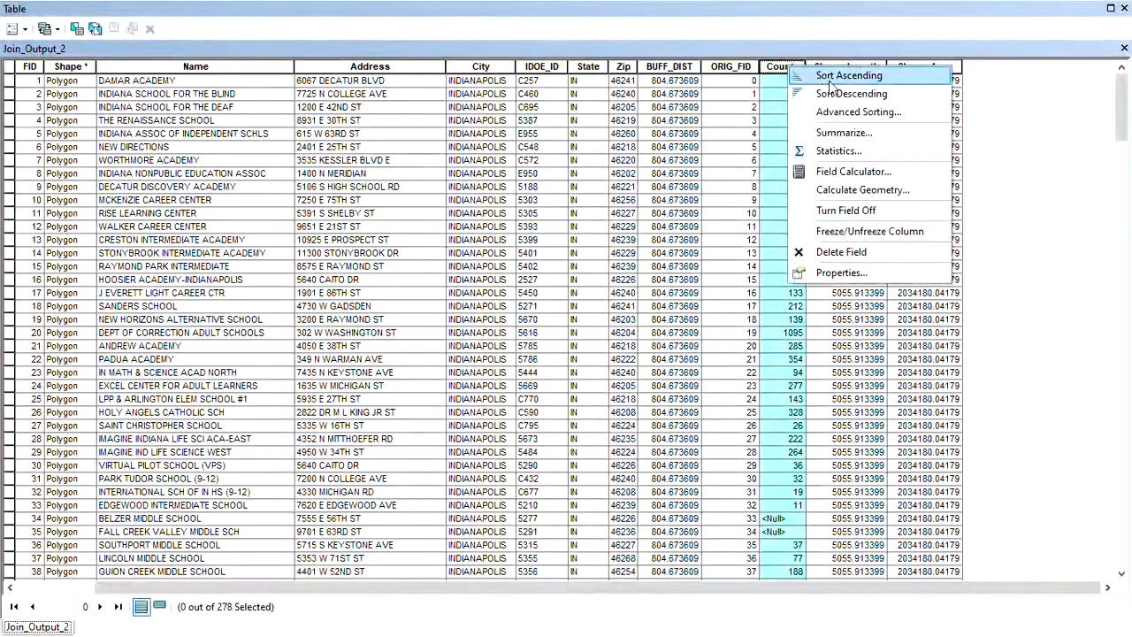
{"action": "left_click", "coordinate": [851, 92]}
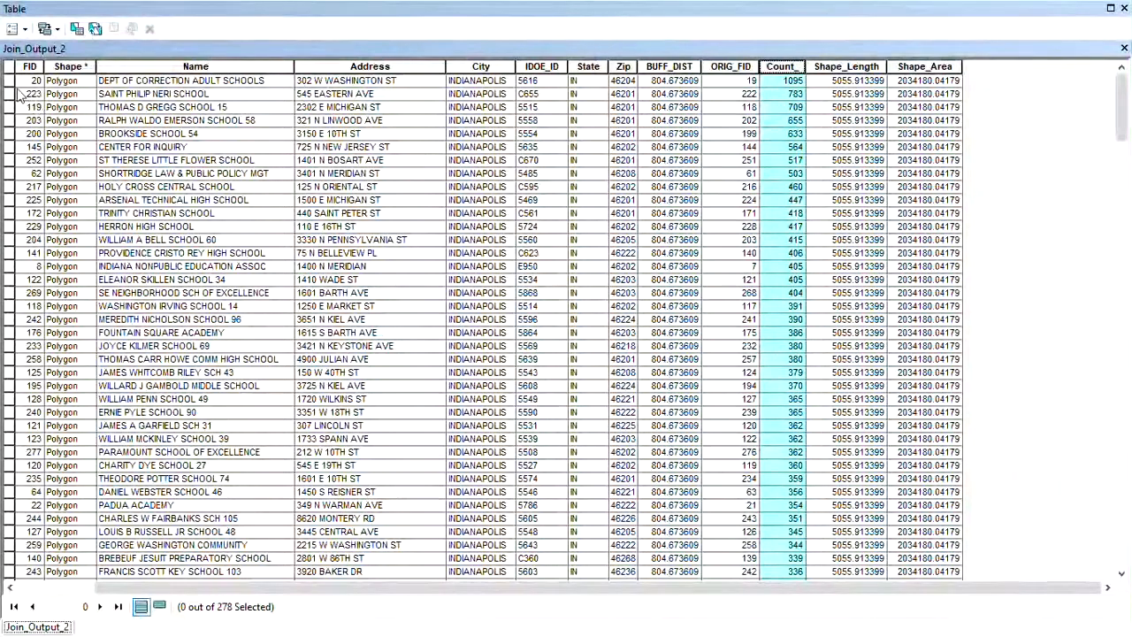
Step: Give the Join_Output_2 buffers the Hollow symbol so imagery and crime points show through
{"action": "left_click", "coordinate": [9, 81]}
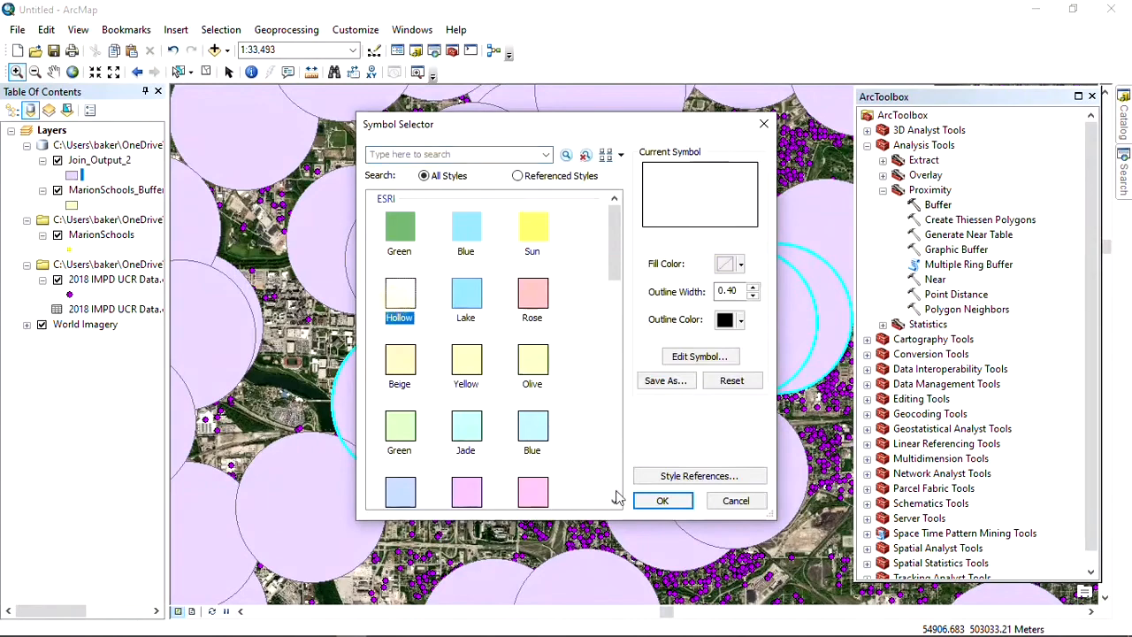
{"action": "left_click", "coordinate": [662, 499]}
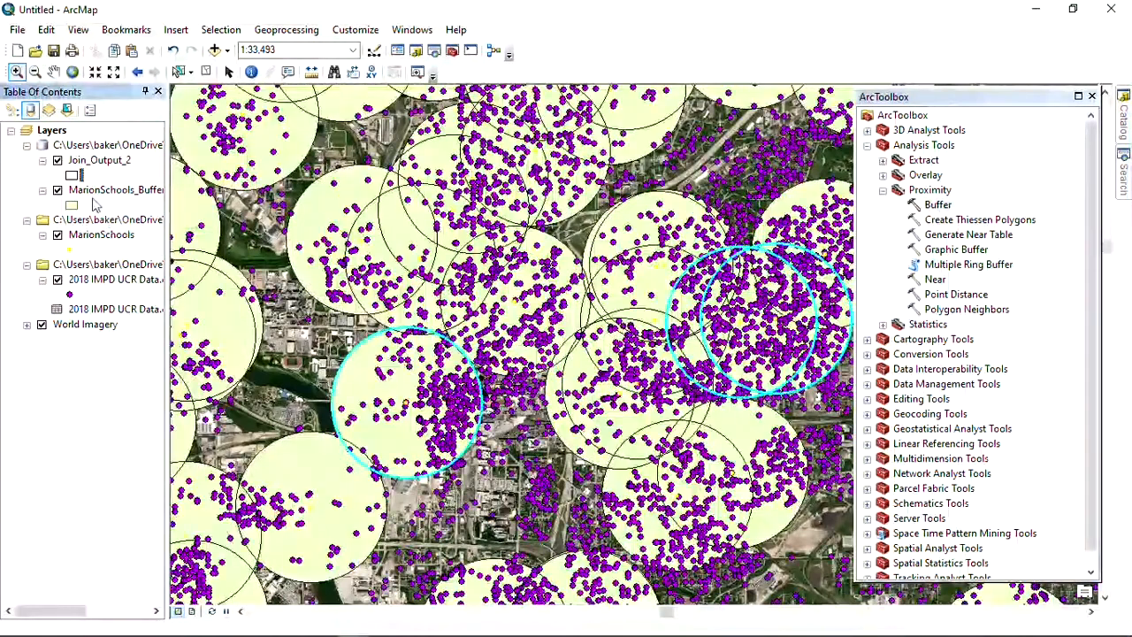